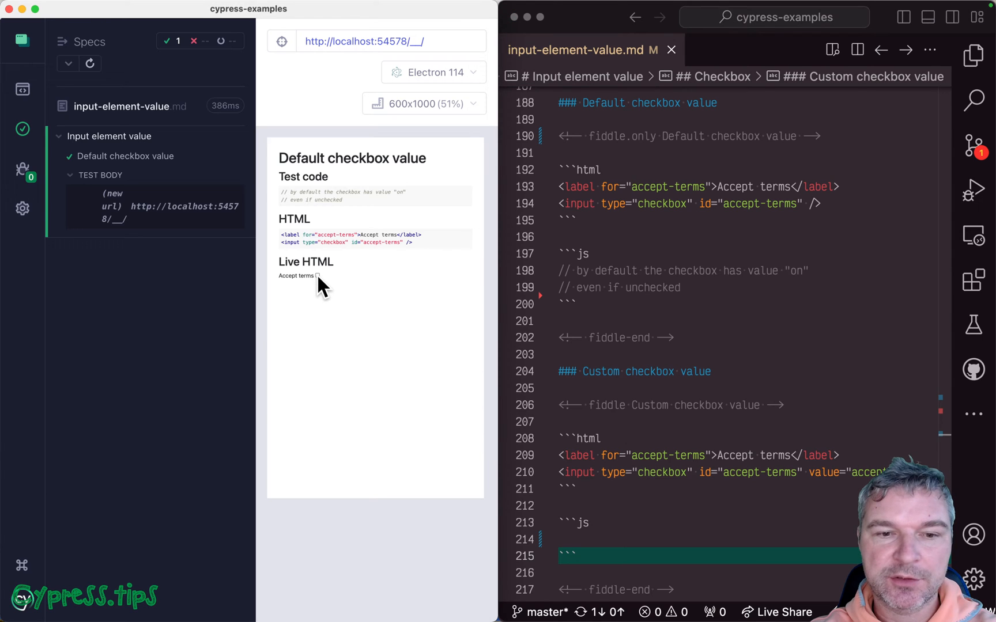
pyautogui.moveTo(740, 251)
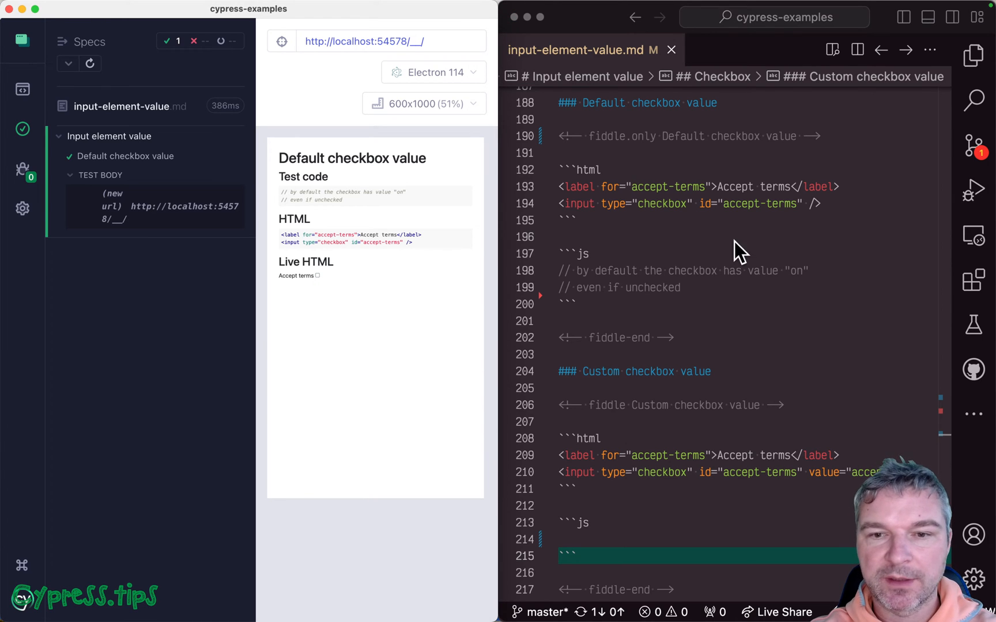
# - Open DevTools in the Cypress runner to pick the Accept terms checkbox in the live HTML
pyautogui.click(825, 203)
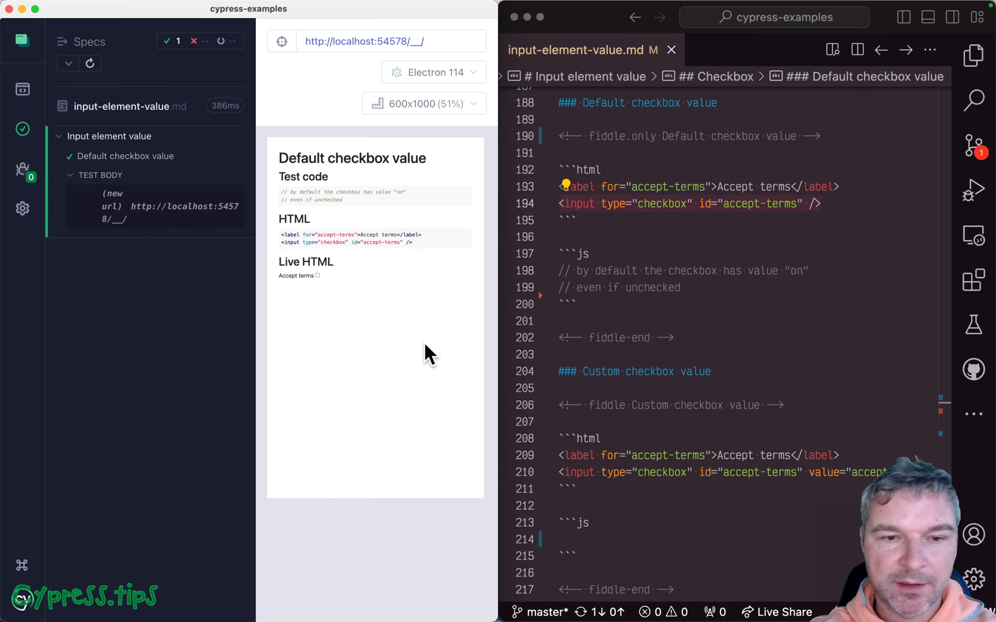
pyautogui.moveTo(356, 374)
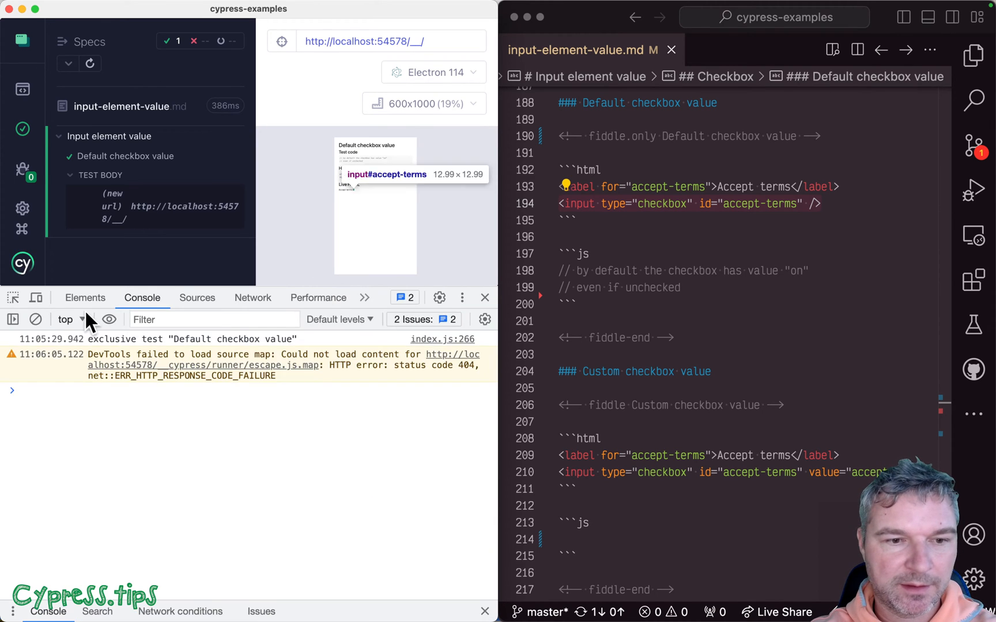
# - Evaluate $0.value in the console to confirm the unchecked checkbox reports 'on'
pyautogui.click(84, 297)
pyautogui.write('$0.value')
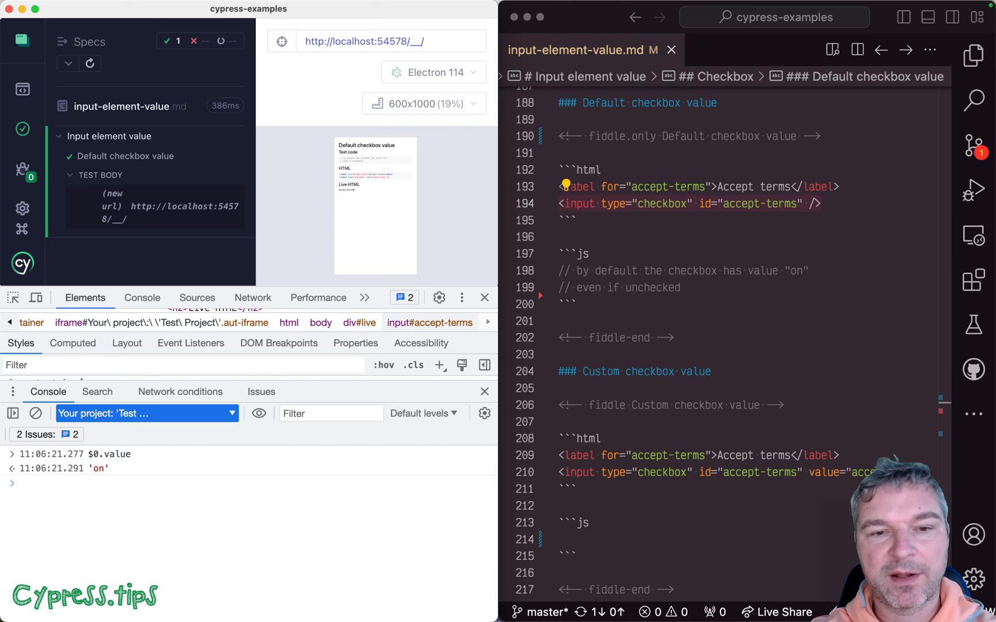
pyautogui.moveTo(358, 203)
pyautogui.write('$0.value')
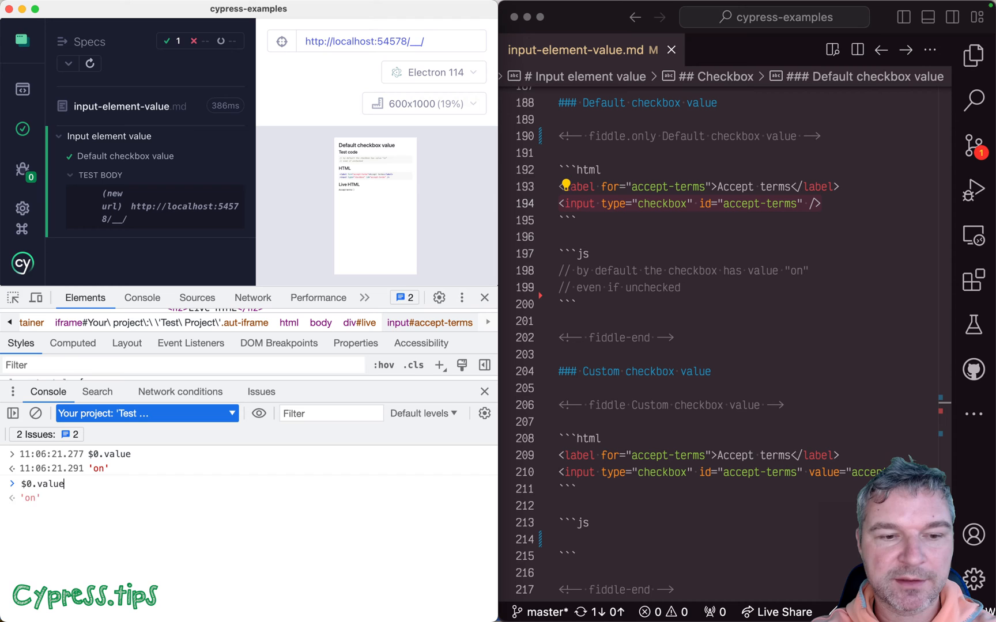
pyautogui.press('Return')
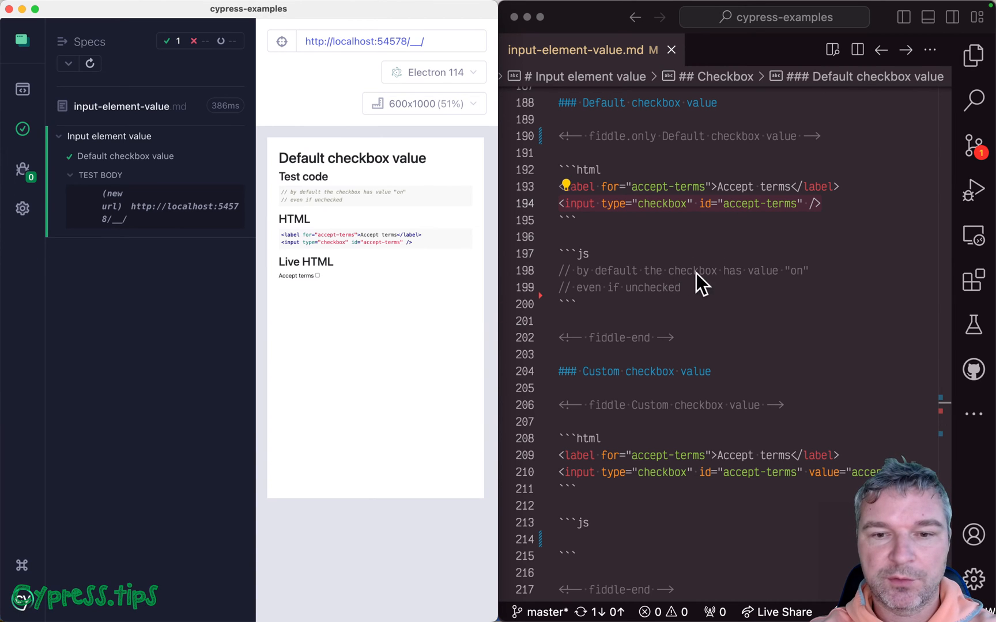
# - Write cy.get('#accept-terms').should('have.value','on').check().should('have.value','on') in the js block
pyautogui.write('cy.get')
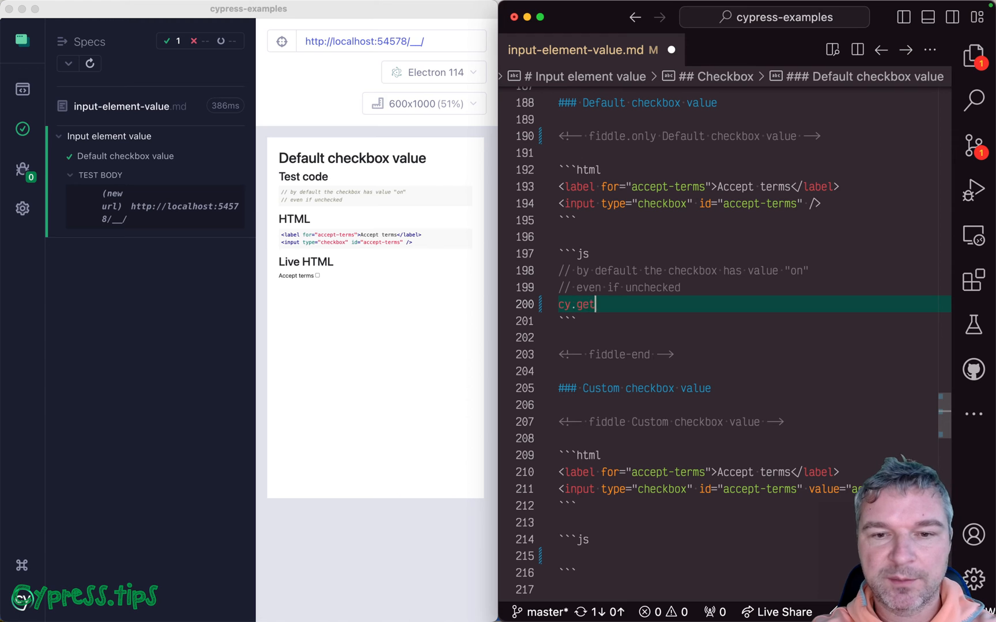
pyautogui.write("('#accept-terms').should('have.value', 'on")
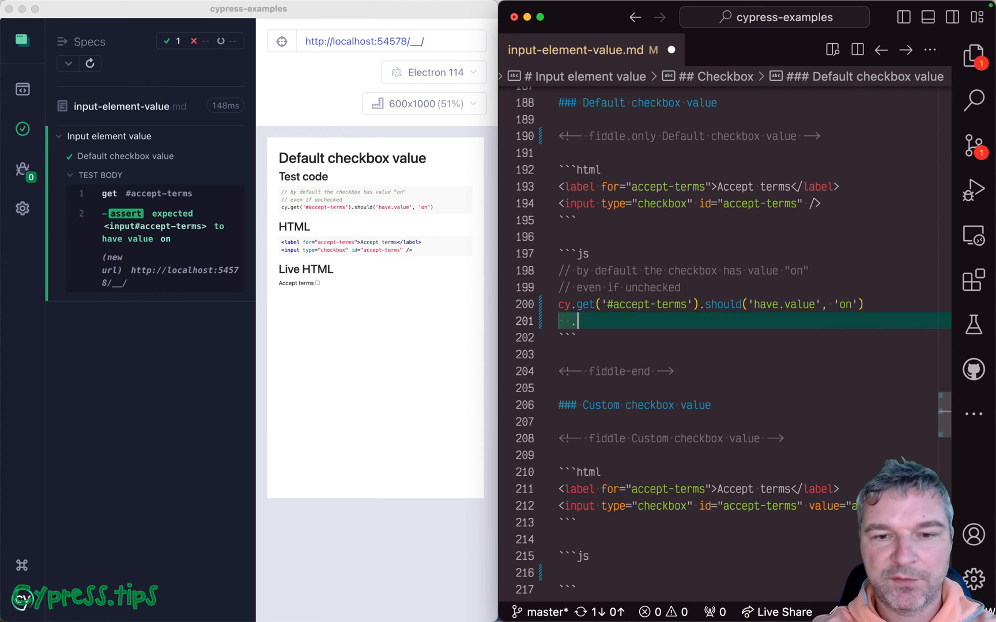
pyautogui.write('.check()')
pyautogui.write(".should('have.value', 'on")
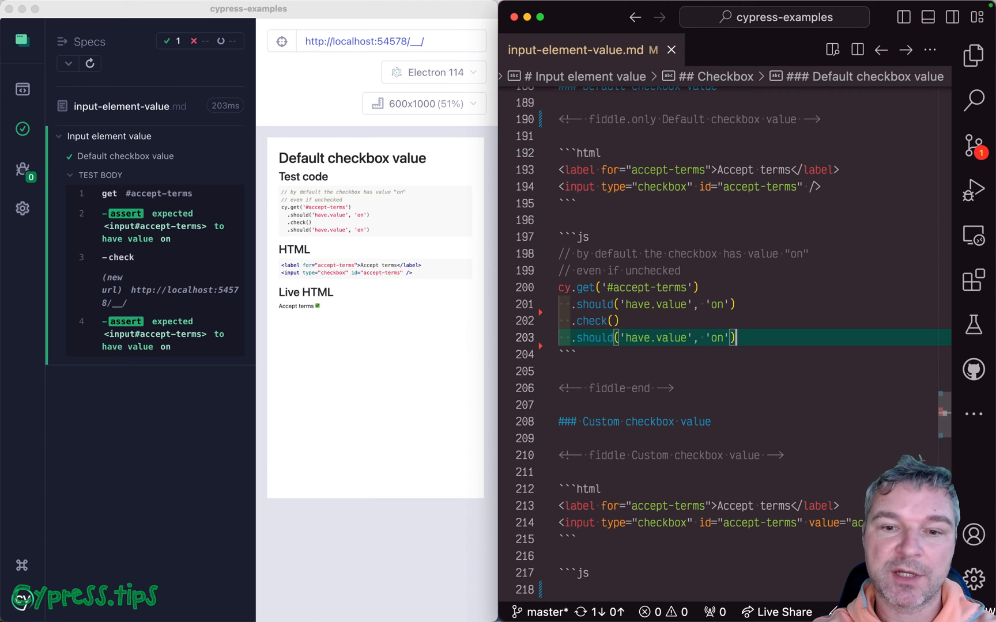
# - Add .and('not.be.checked') before .check() and .and('be.checked') after the chain
pyautogui.write('.and')
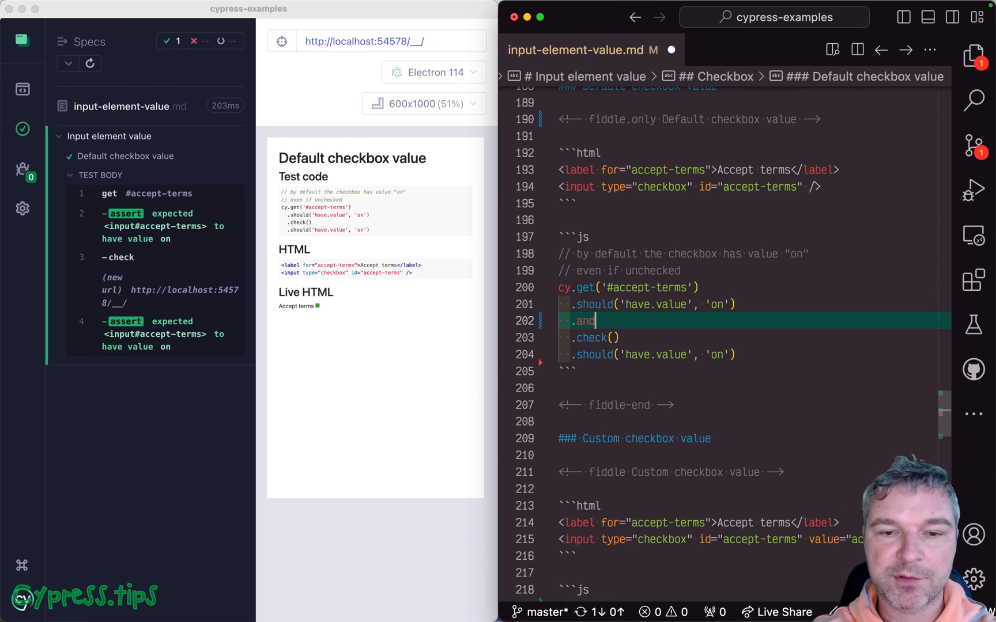
pyautogui.write("('not.be.checked'")
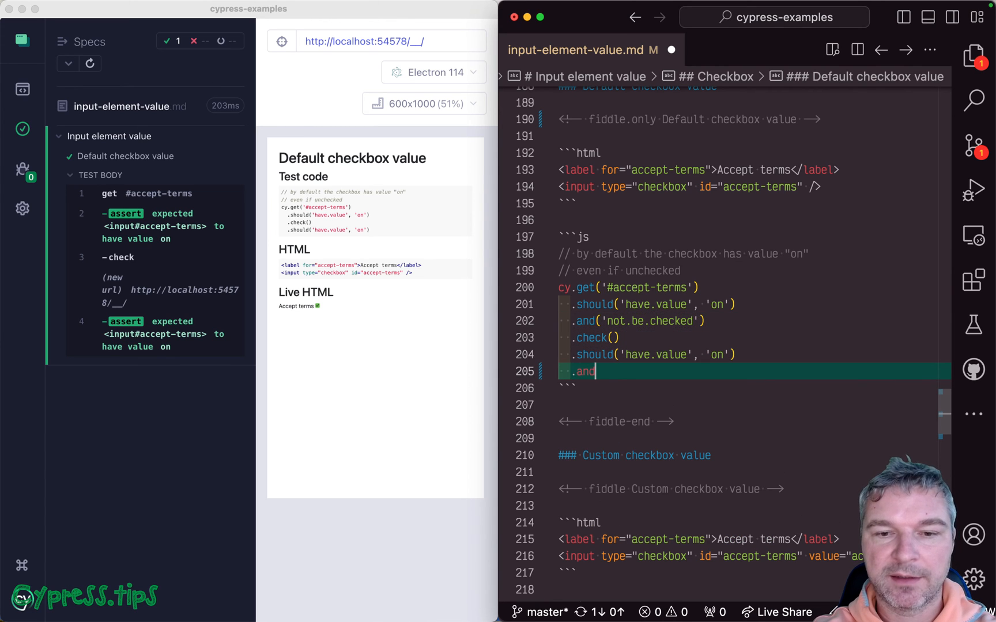
pyautogui.write("('be.checked')")
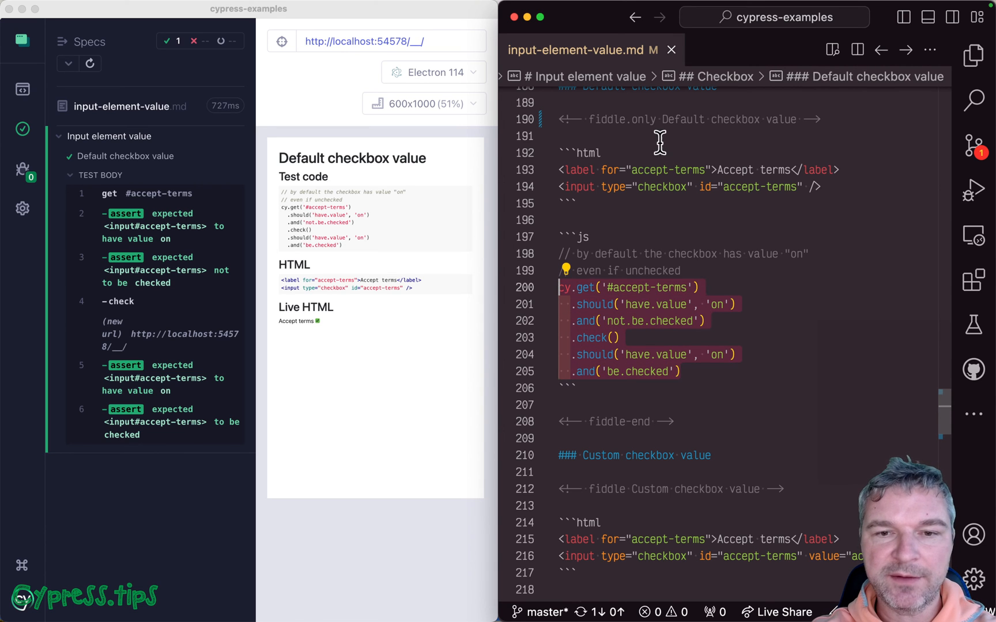
# - Mark the Custom checkbox value fiddle as fiddle.only so it runs exclusively
pyautogui.scroll(-3)
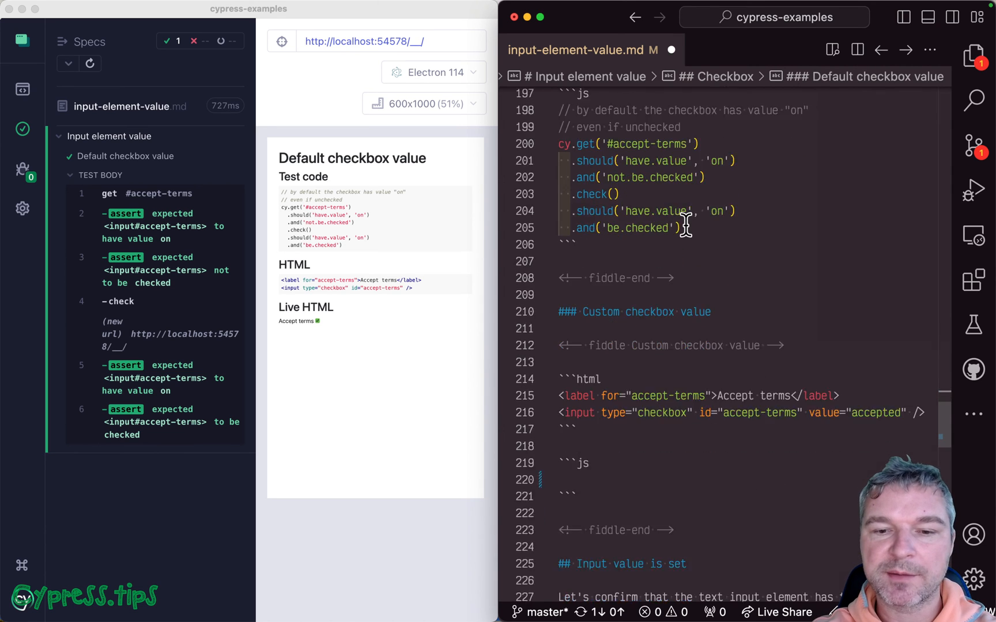
pyautogui.scroll(-3)
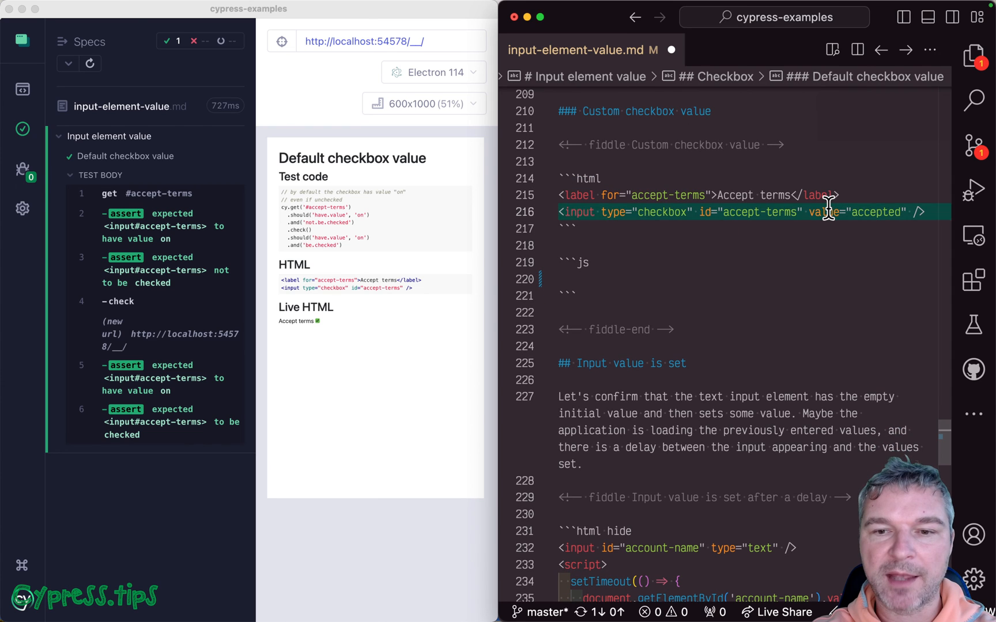
pyautogui.doubleClick(823, 212)
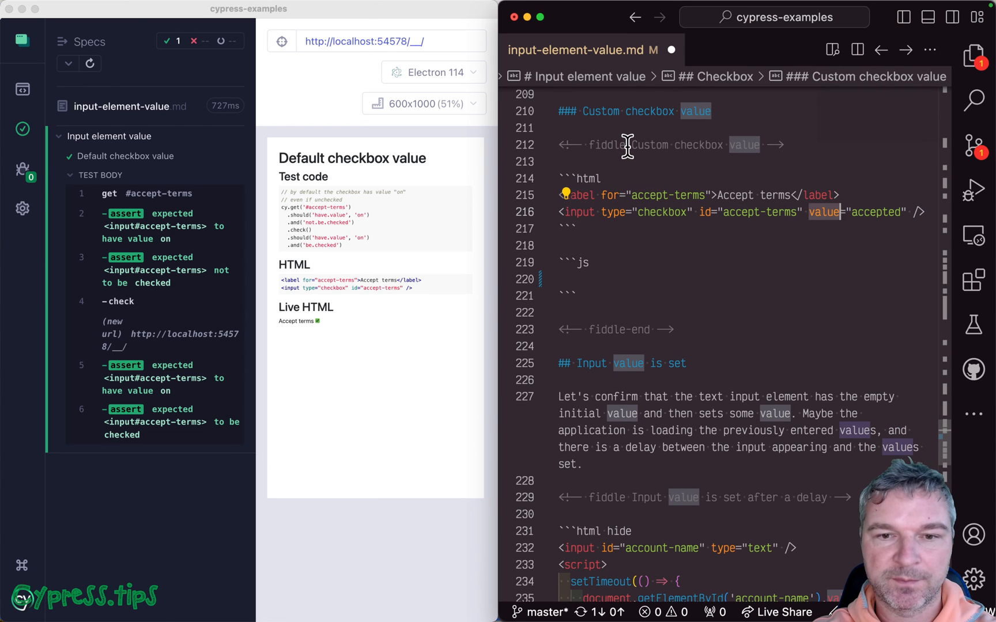
pyautogui.write('.only')
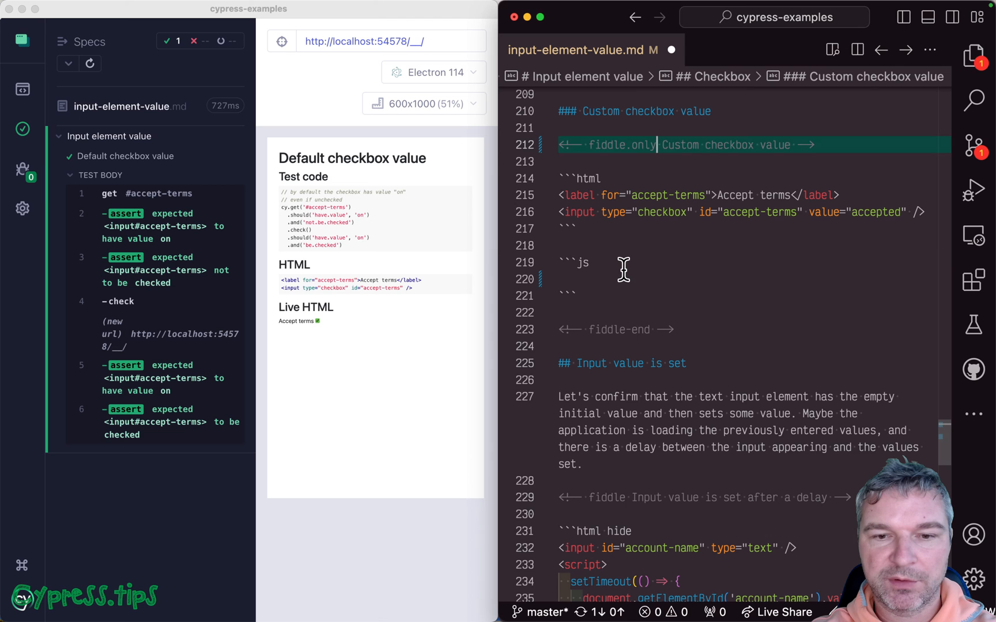